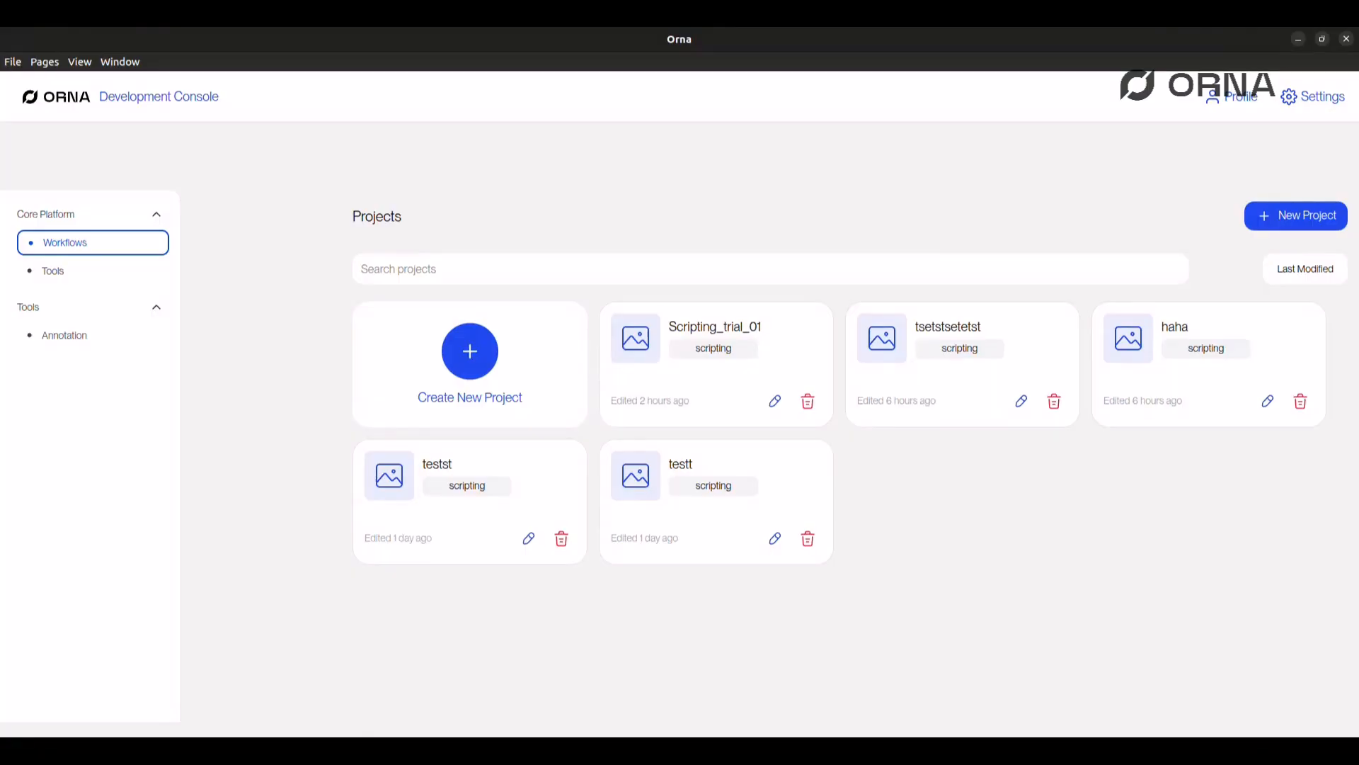
Create project trail02 in the SDK_testing folder and advance to workcell configuration.
click(469, 351)
text(trail01)
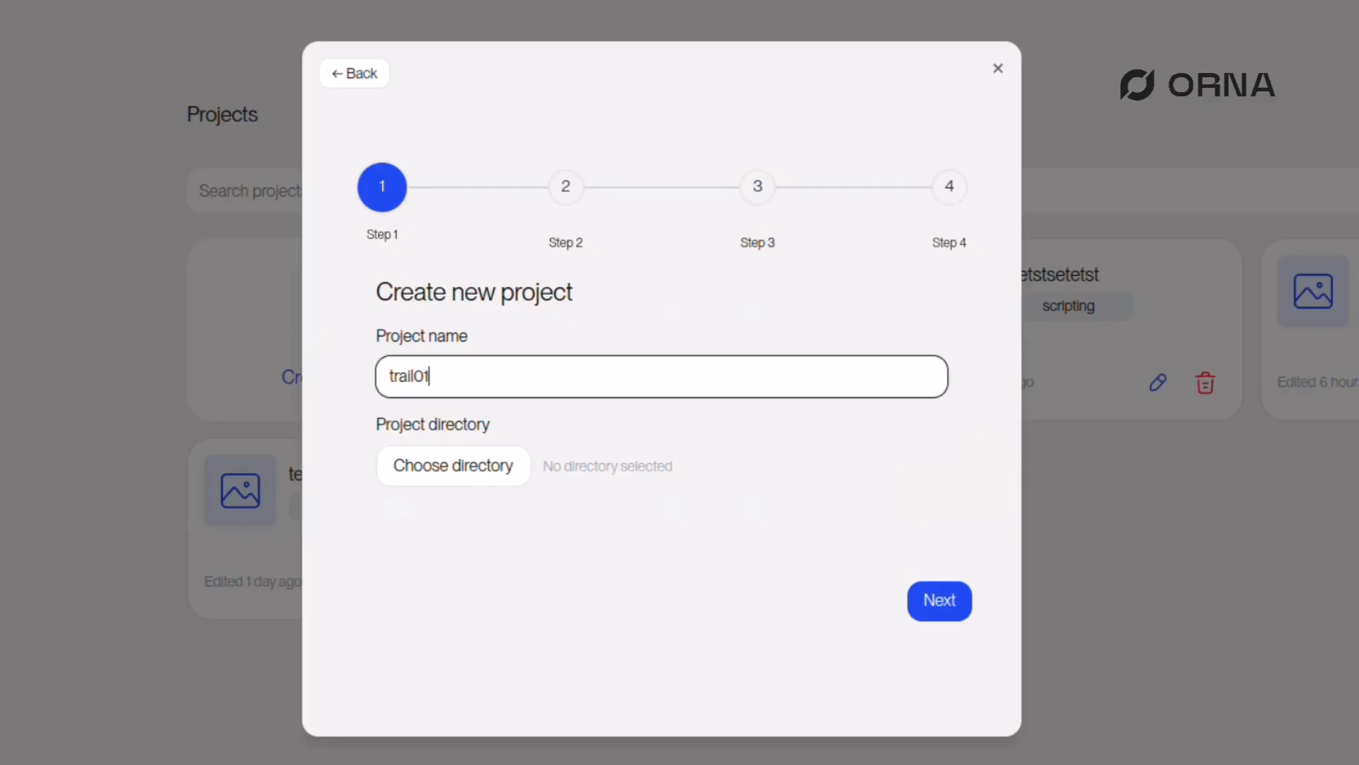
click(452, 466)
text(SD)
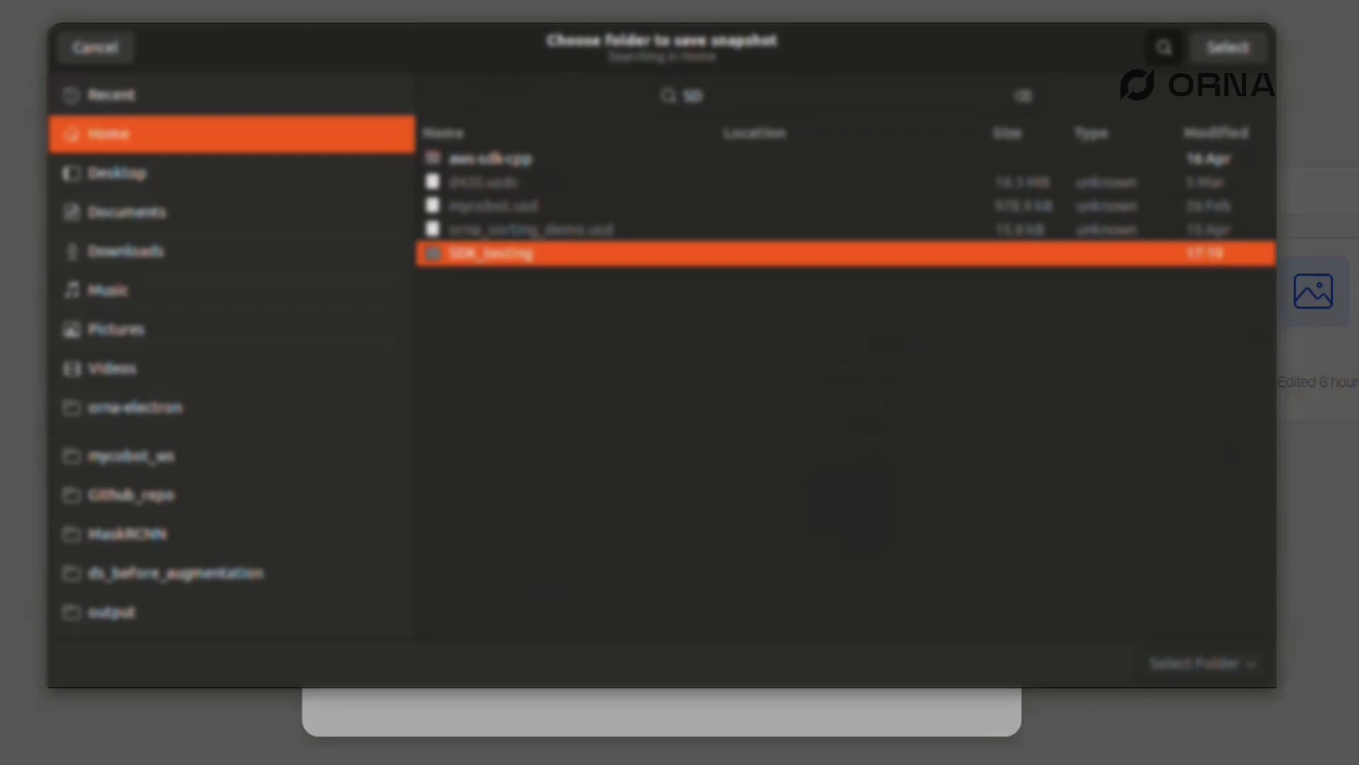
click(1227, 48)
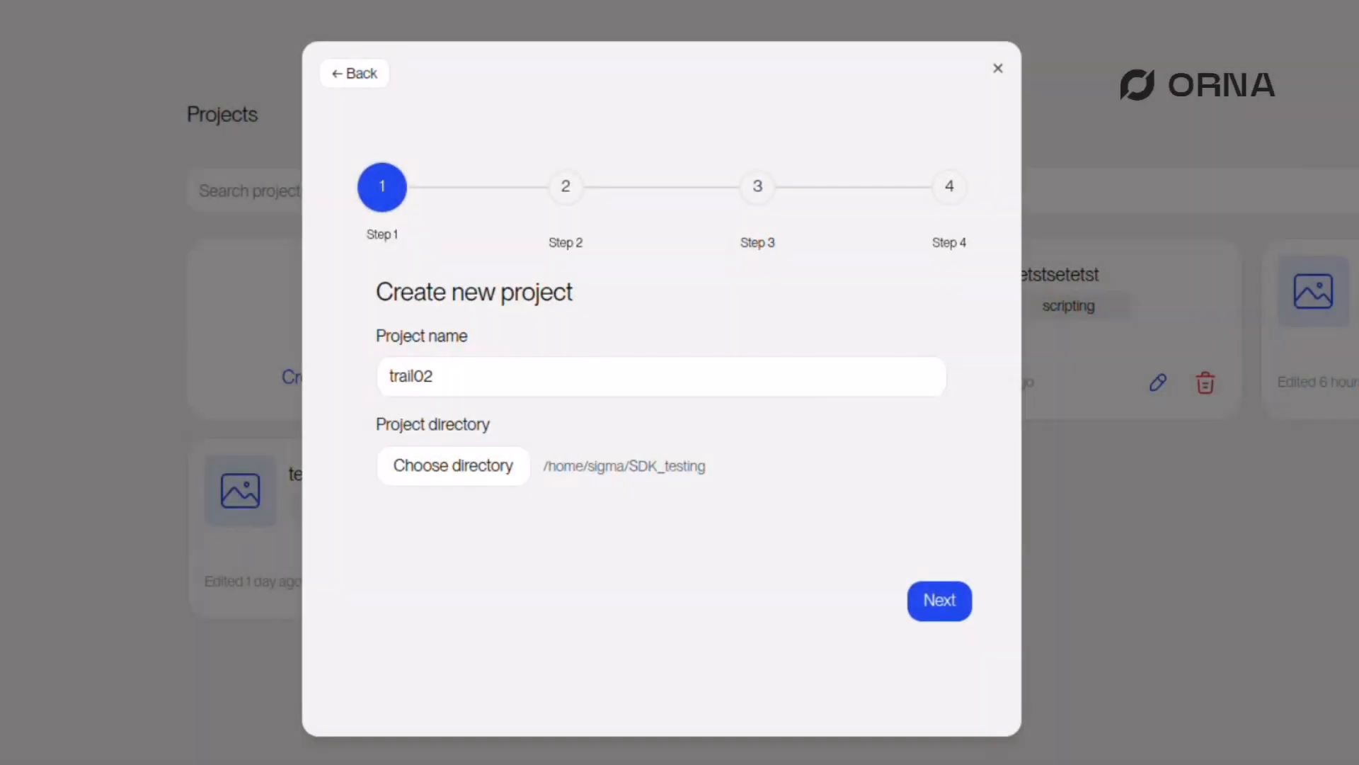
click(939, 600)
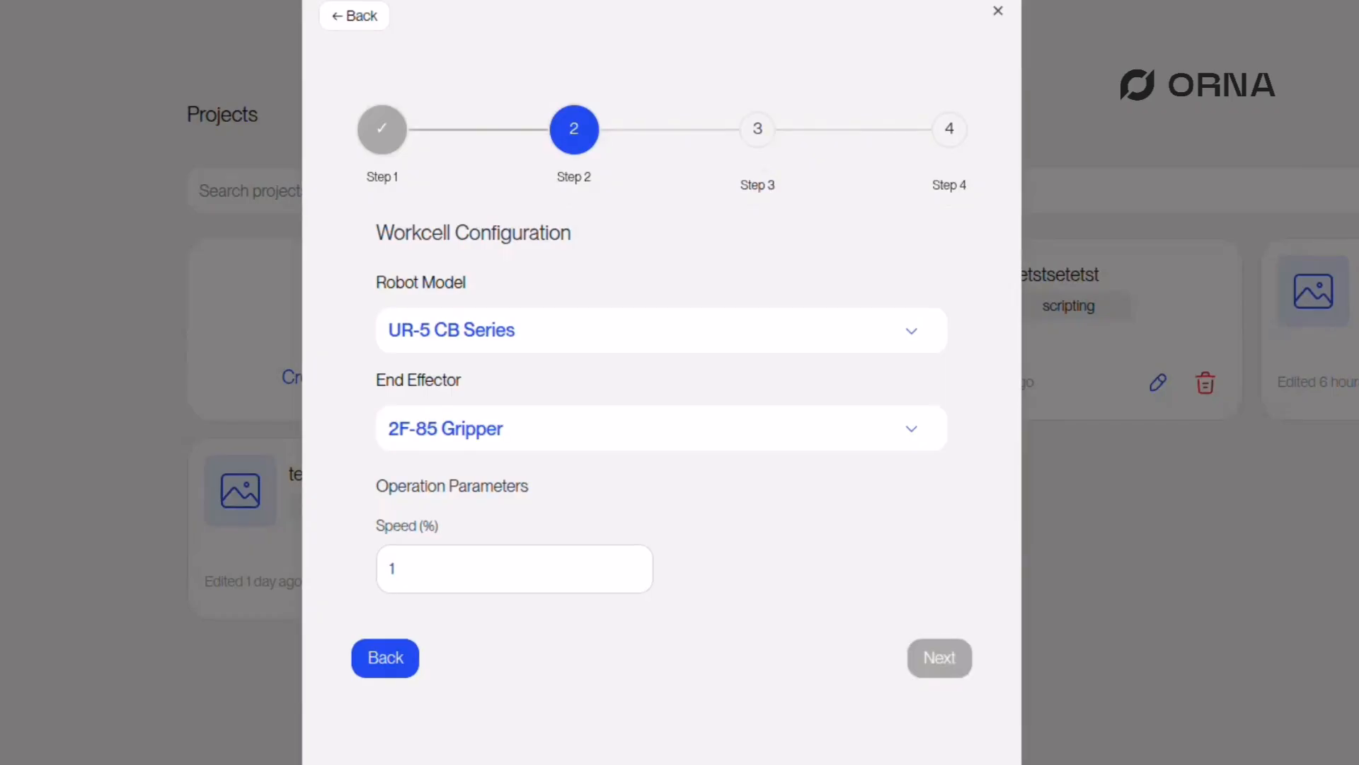
Confirm the UR-5 CB Series, 2F-85 Gripper, speed 1 workcell and advance to perception.
click(938, 657)
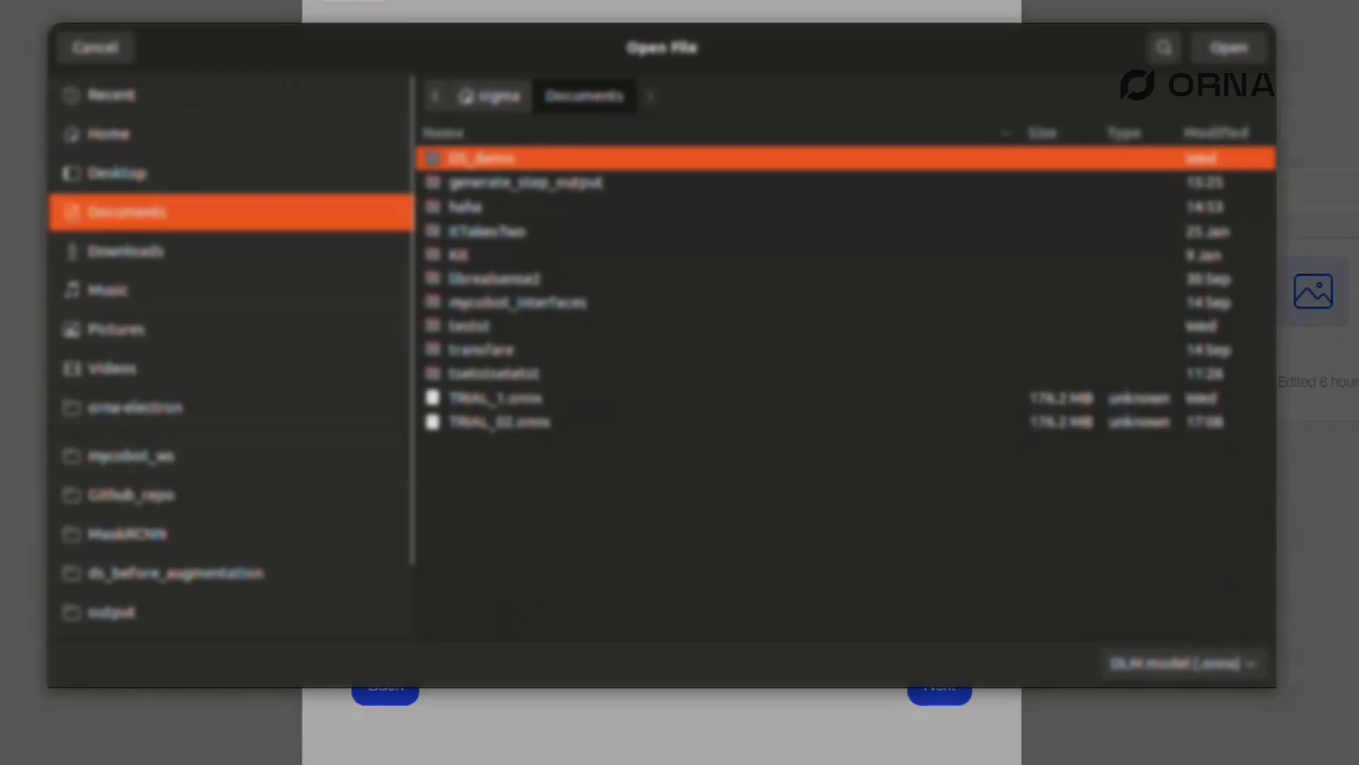
Load TRIAL_02.onnx as the perception model, launch trail02, and close the completion message.
click(1228, 47)
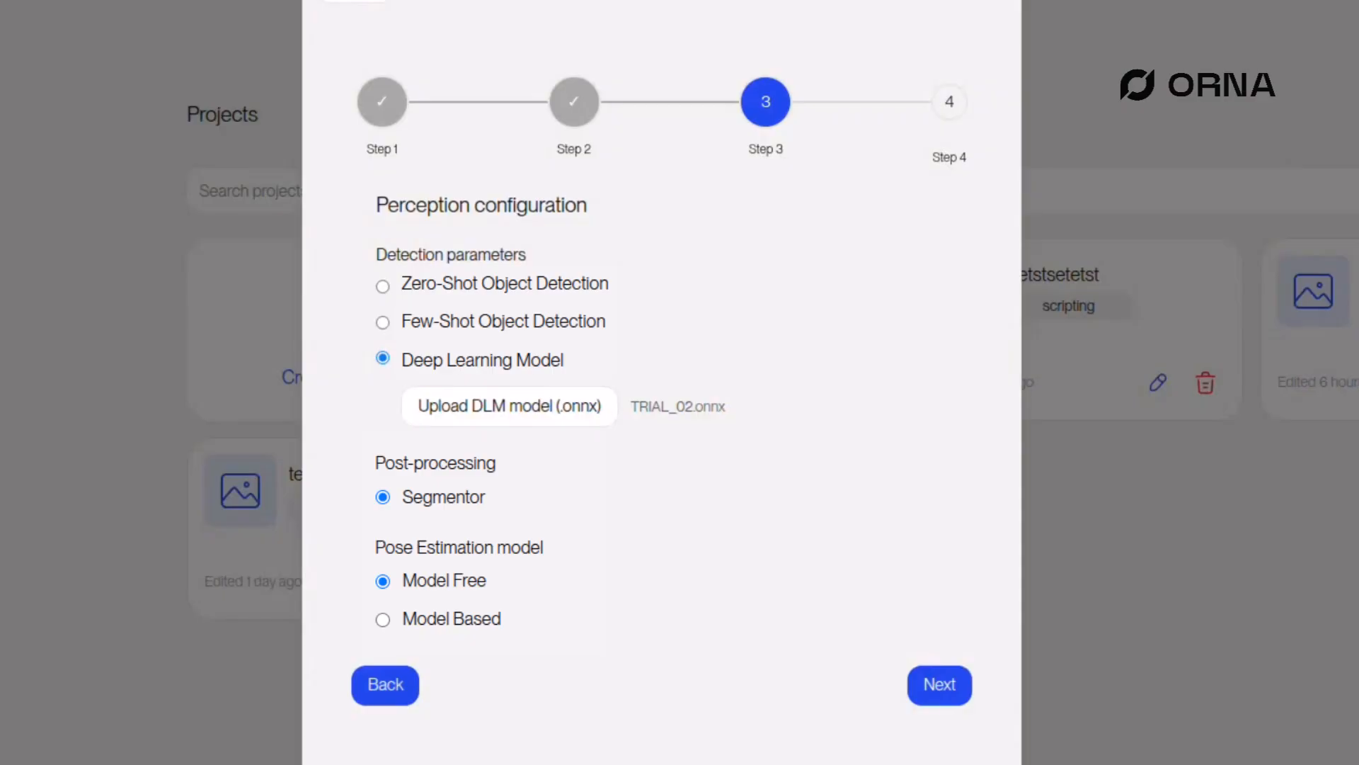
click(938, 685)
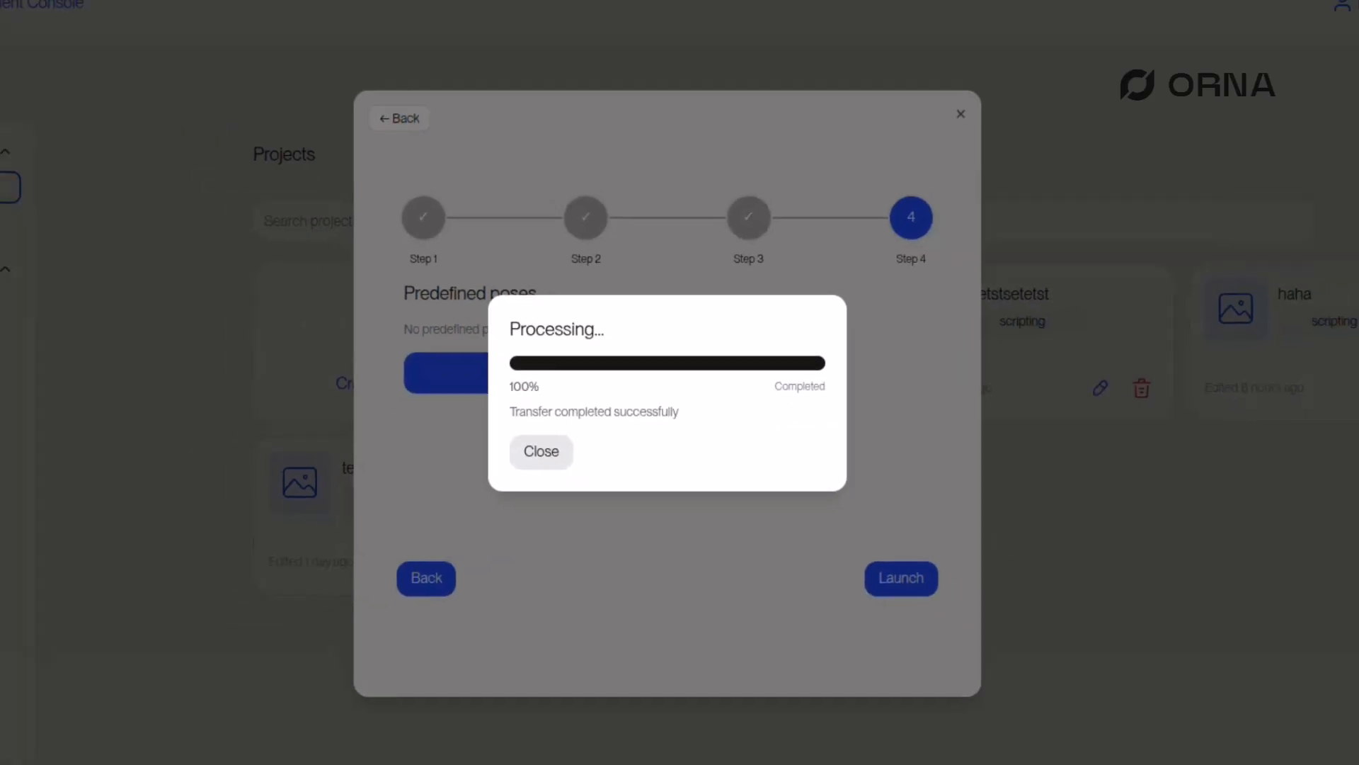
click(540, 451)
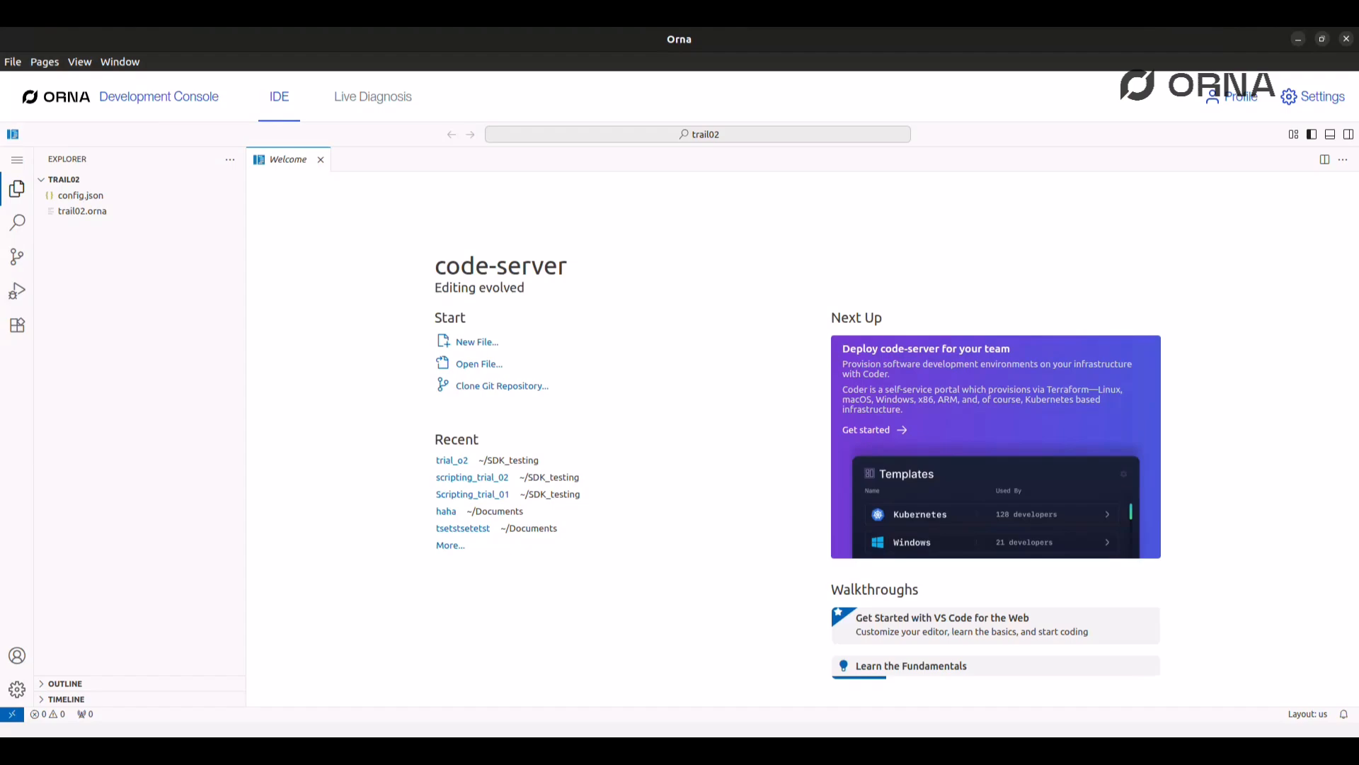
Open test.py, the toothpaste-and-cream sorting script, in the editor.
click(180, 179)
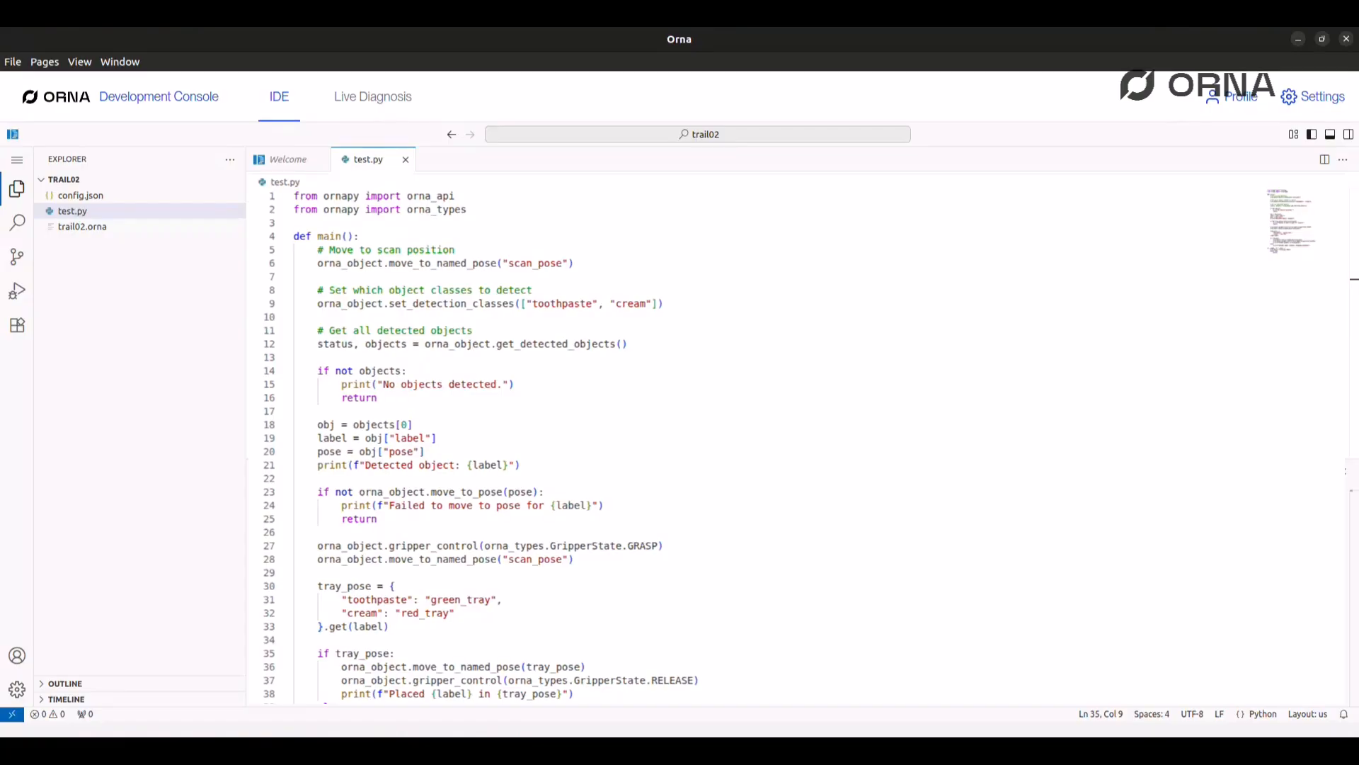
Run test.py with python3 and watch the robot grasp the toothpaste.
click(373, 96)
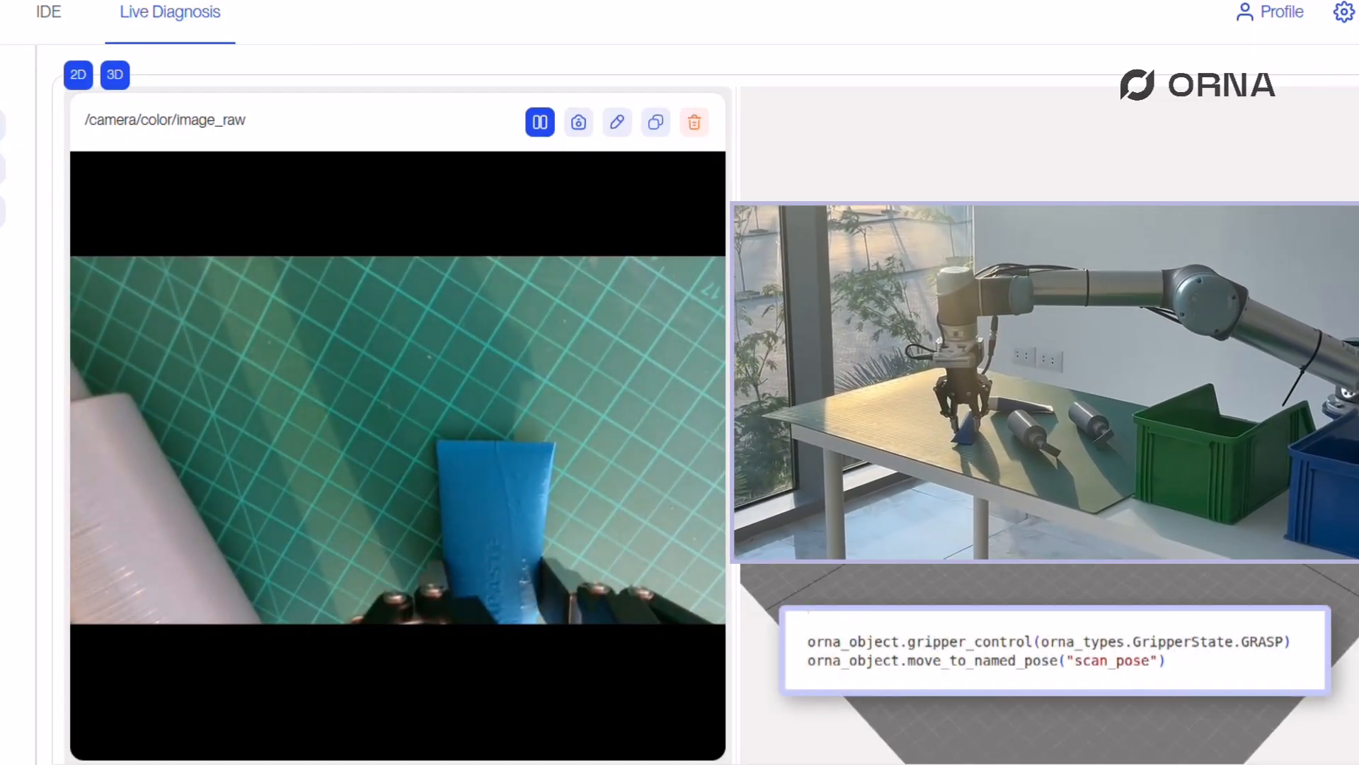
Check terminal output for toothpaste placed in green_tray, then watch the live camera feed.
click(48, 14)
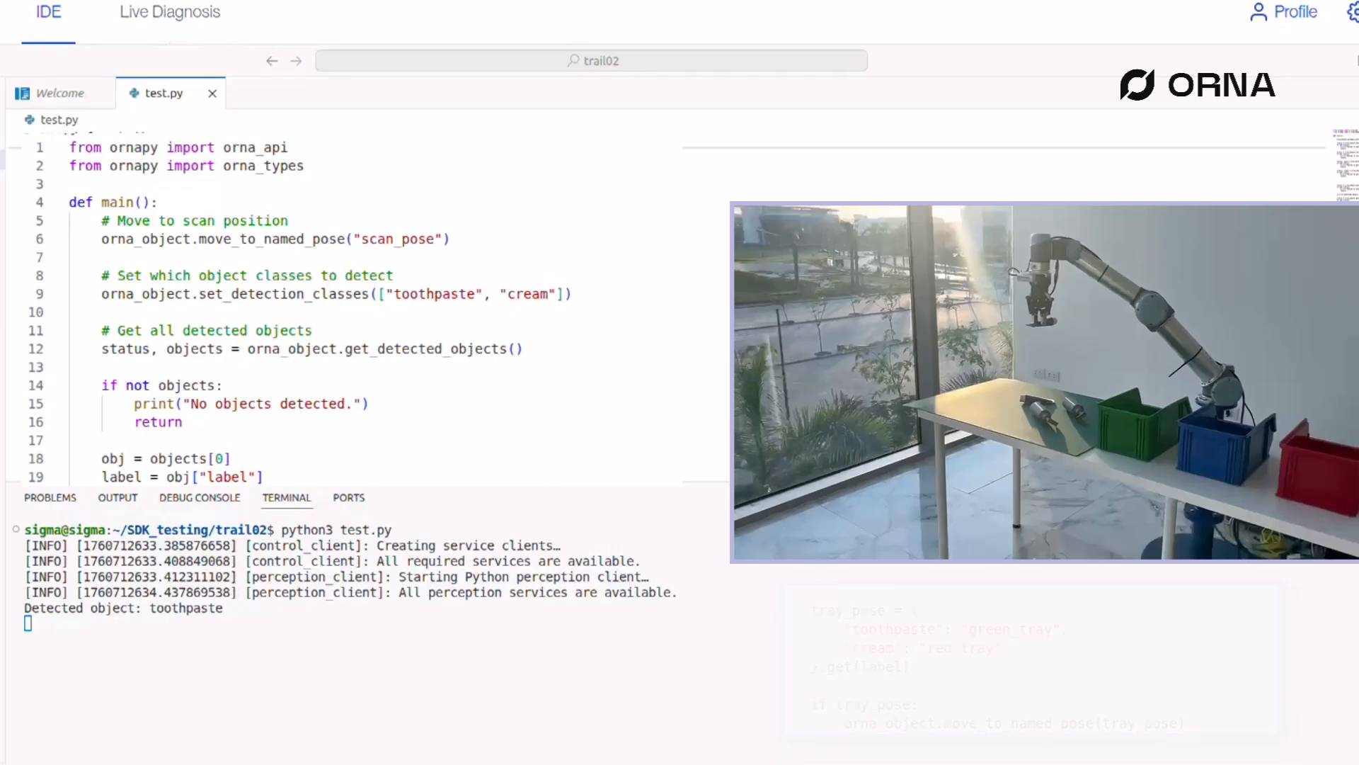
click(169, 12)
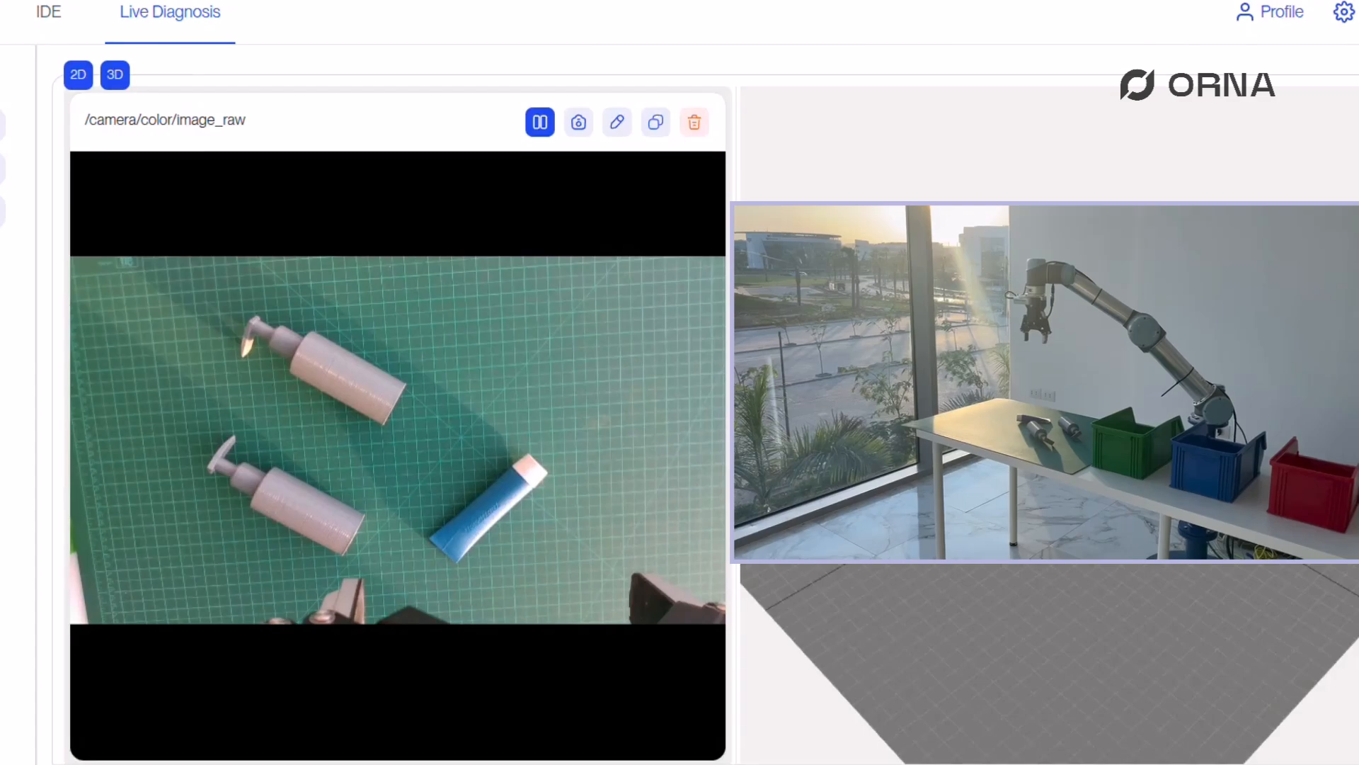
click(48, 12)
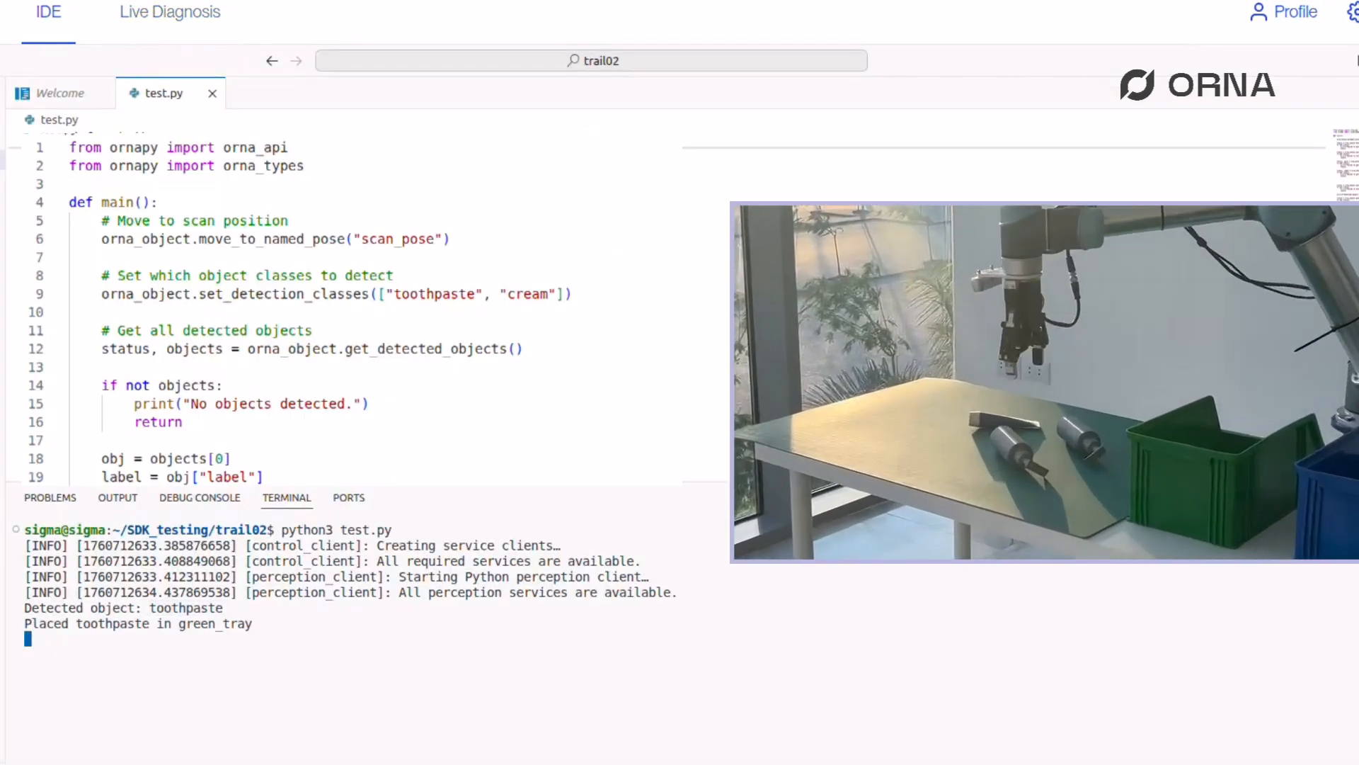
click(169, 12)
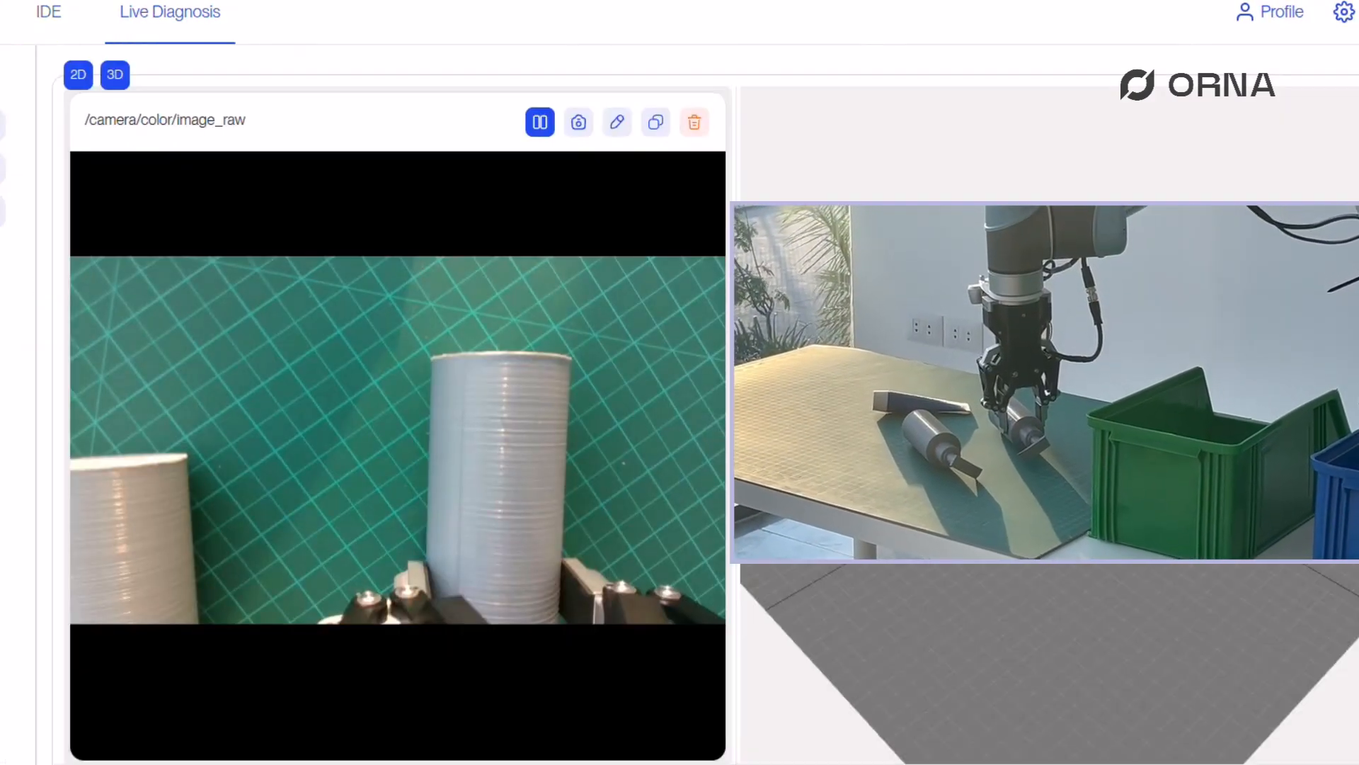